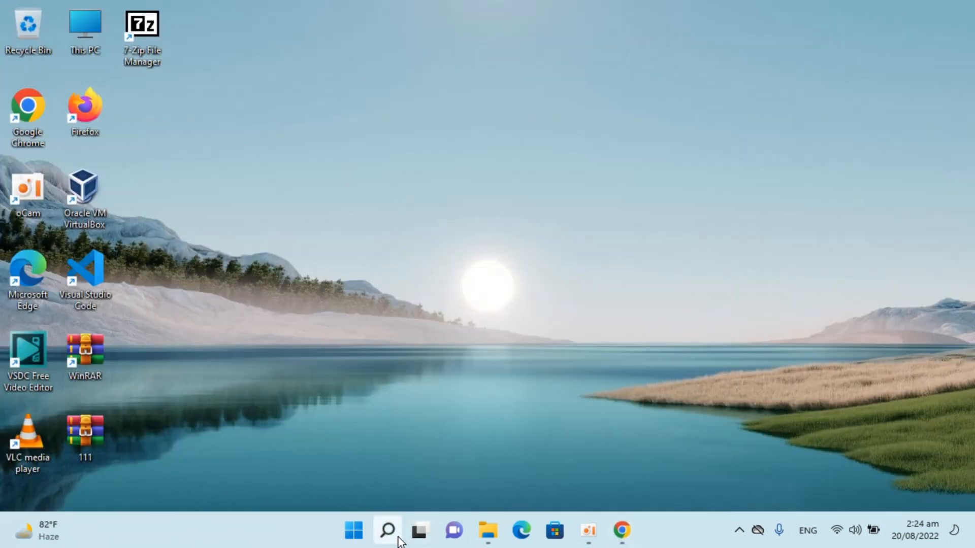
- Search Windows for "con" to find Control Panel
left_click(386, 530)
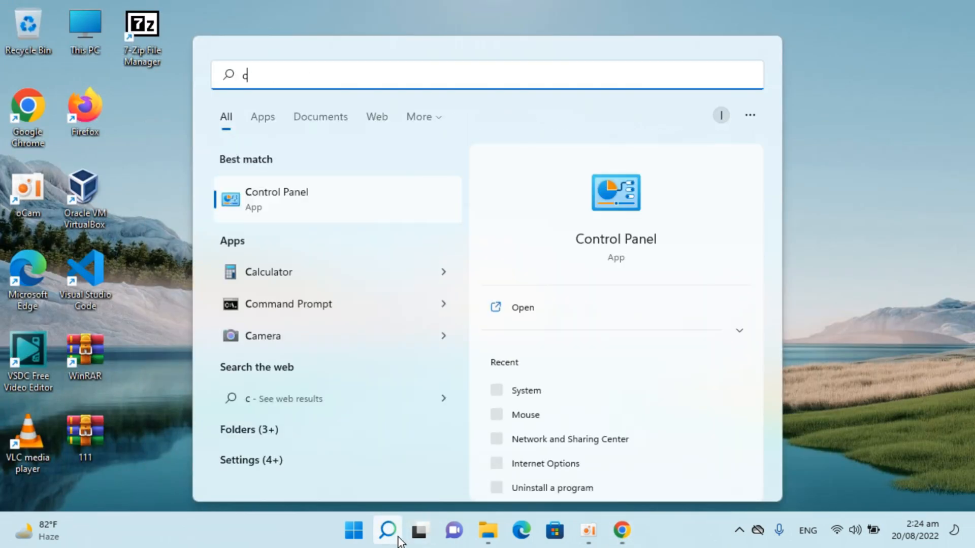
type("on")
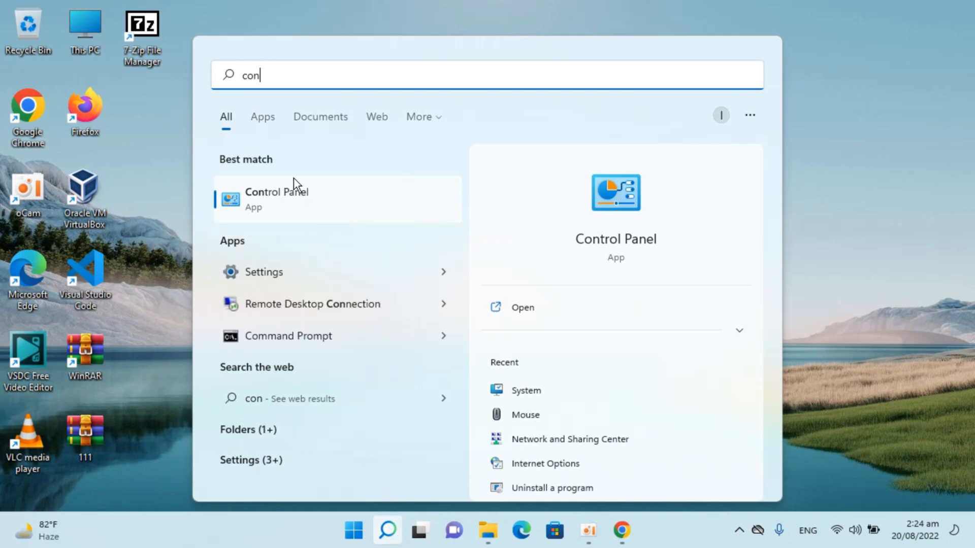
mouse_move(336, 206)
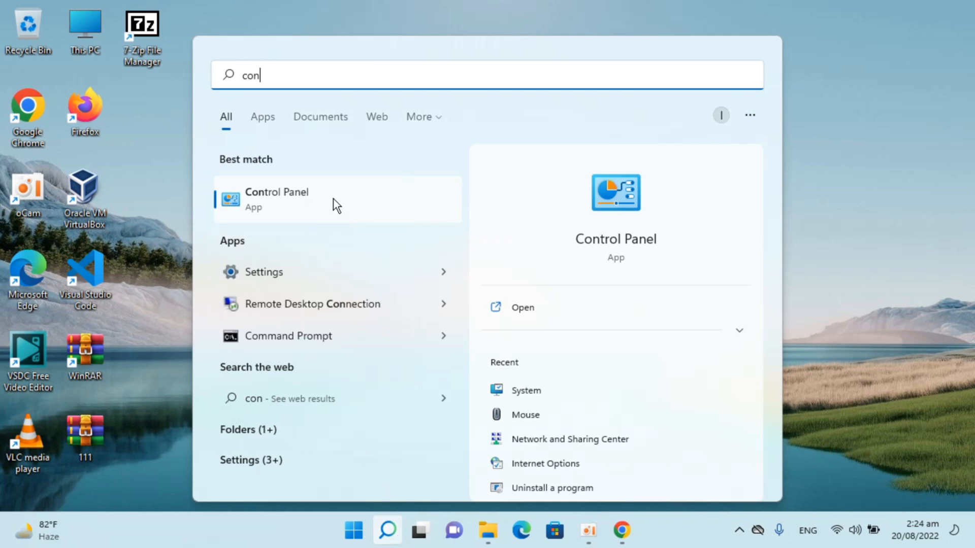
- Open Control Panel and choose Sound from All Control Panel Items
left_click(277, 199)
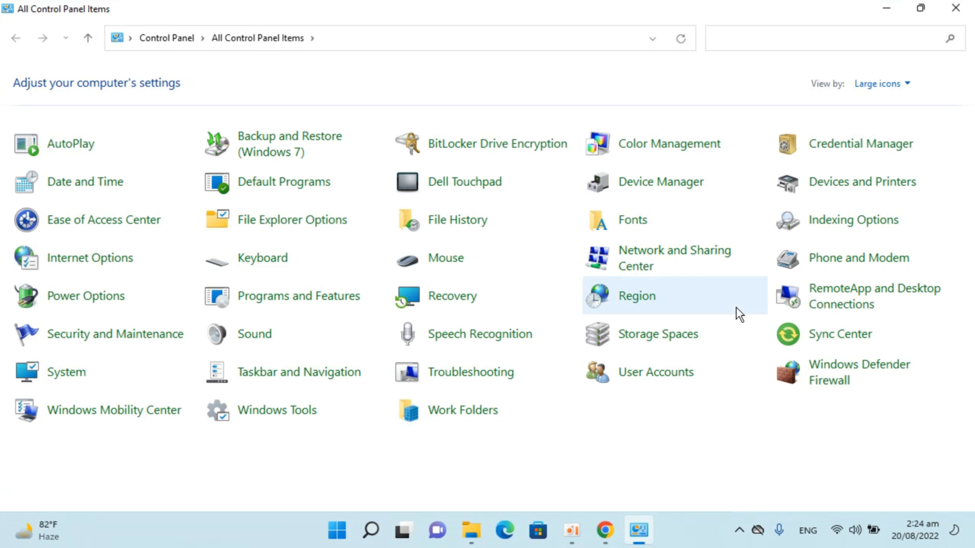
mouse_move(842, 102)
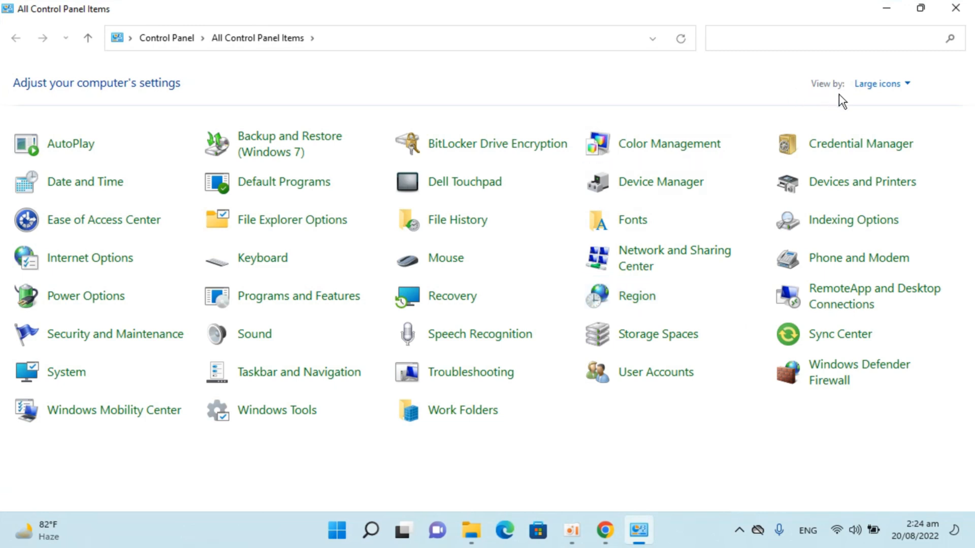
left_click(877, 83)
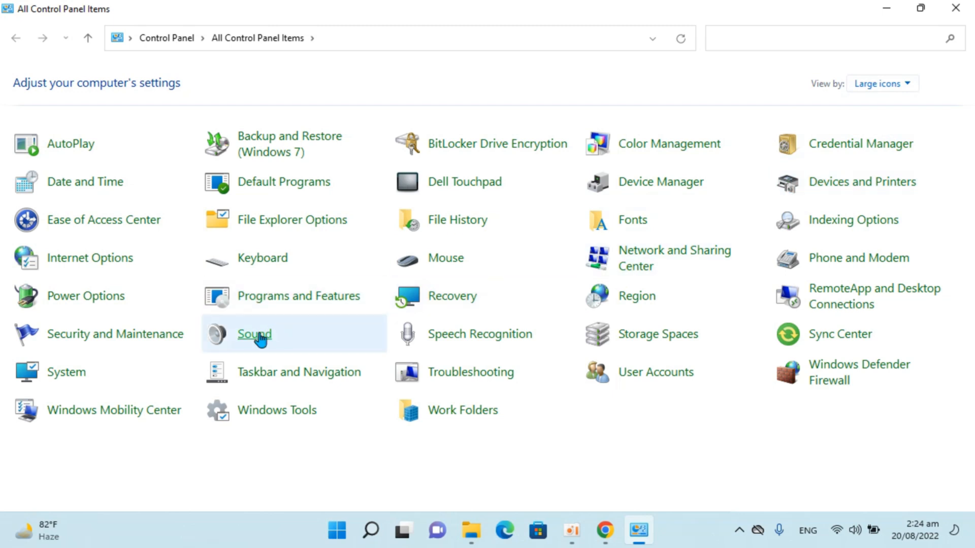
mouse_move(254, 334)
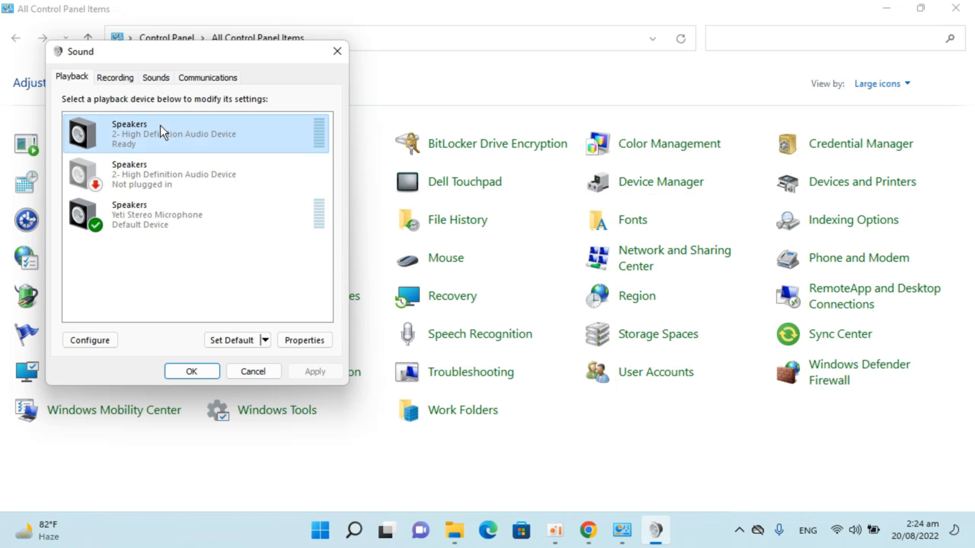
mouse_move(135, 141)
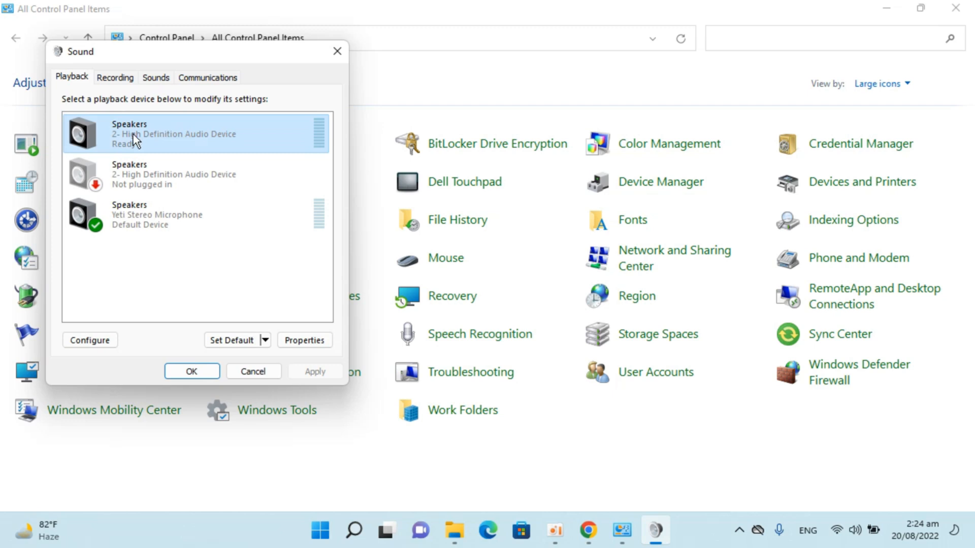
mouse_move(196, 142)
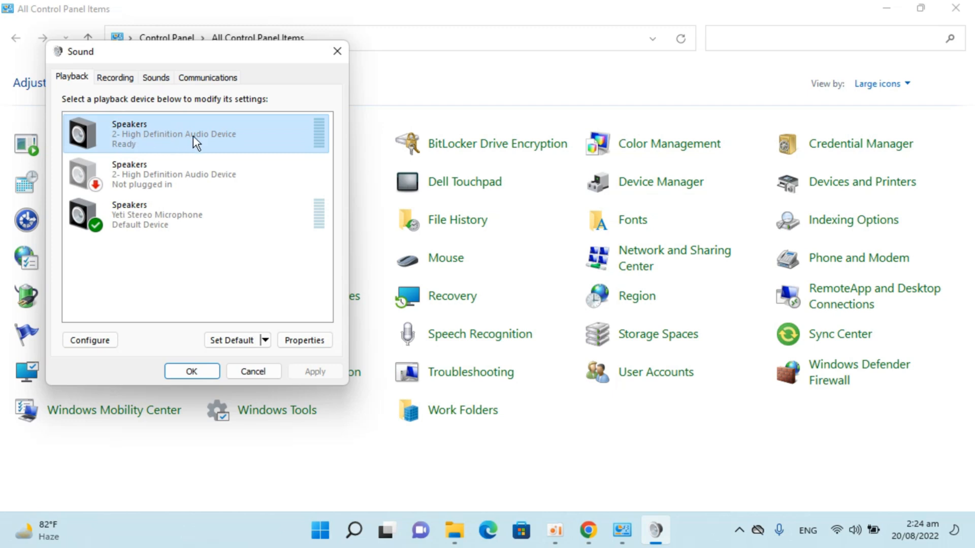
- Open Properties for the ready High Definition Audio Device speakers
right_click(186, 132)
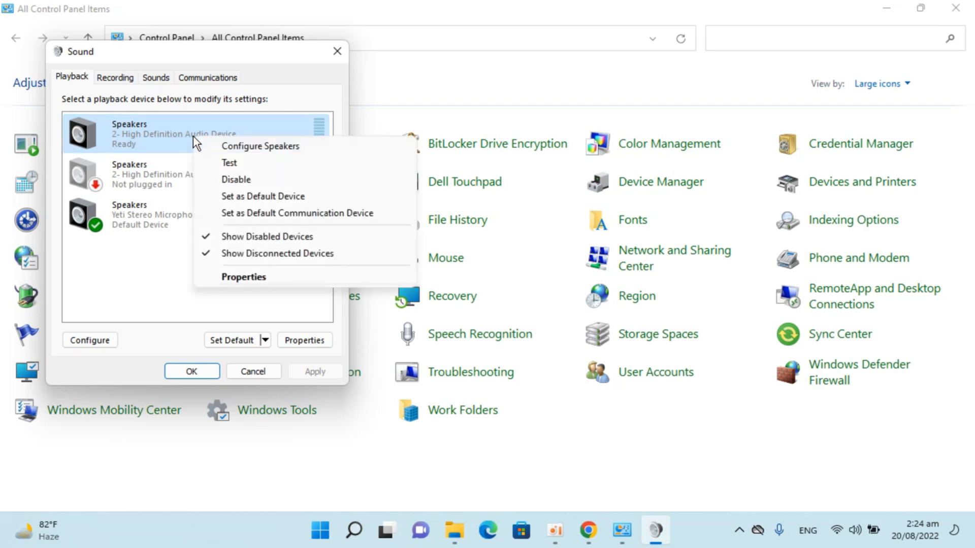
mouse_move(244, 277)
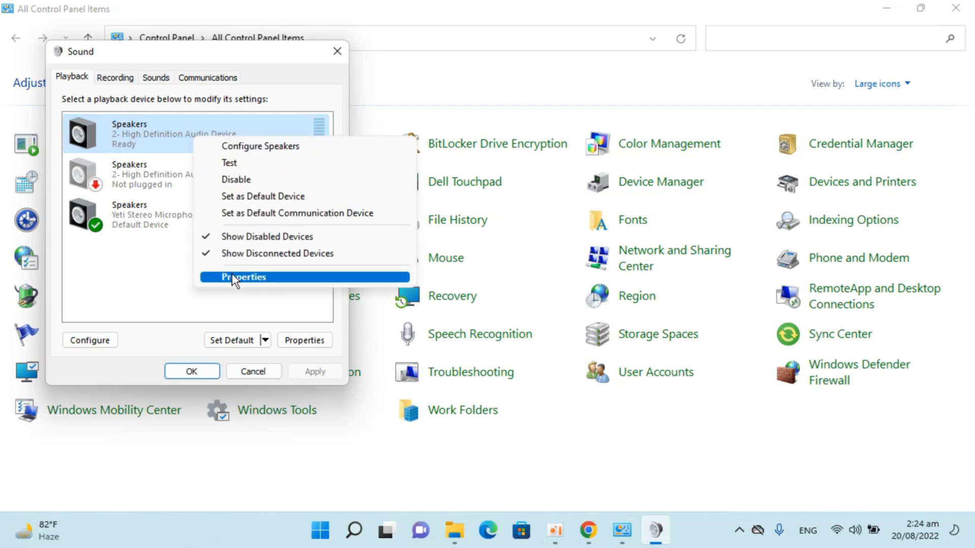
left_click(244, 277)
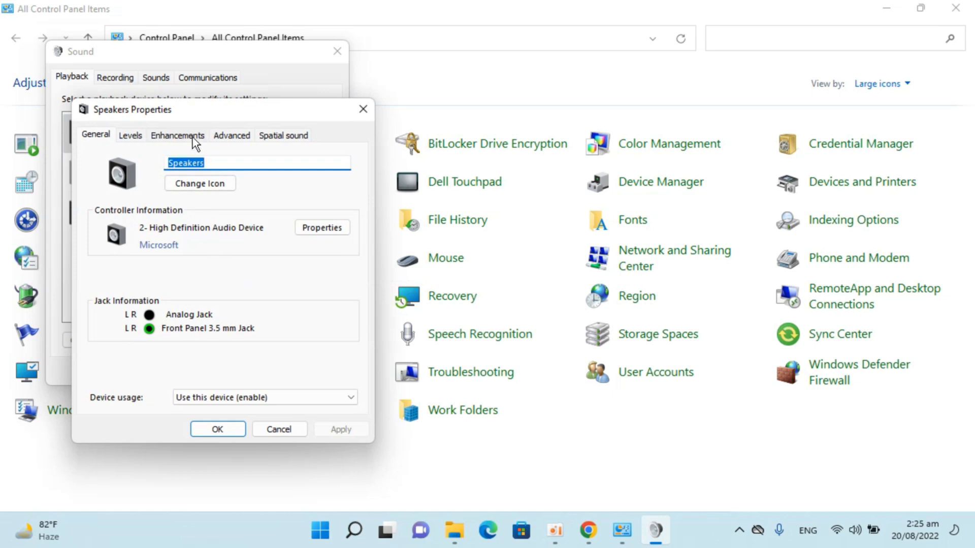
- On the Enhancements tab, re-enable enhancements after toggling Loudness Equalization and Disable all enhancements
left_click(177, 135)
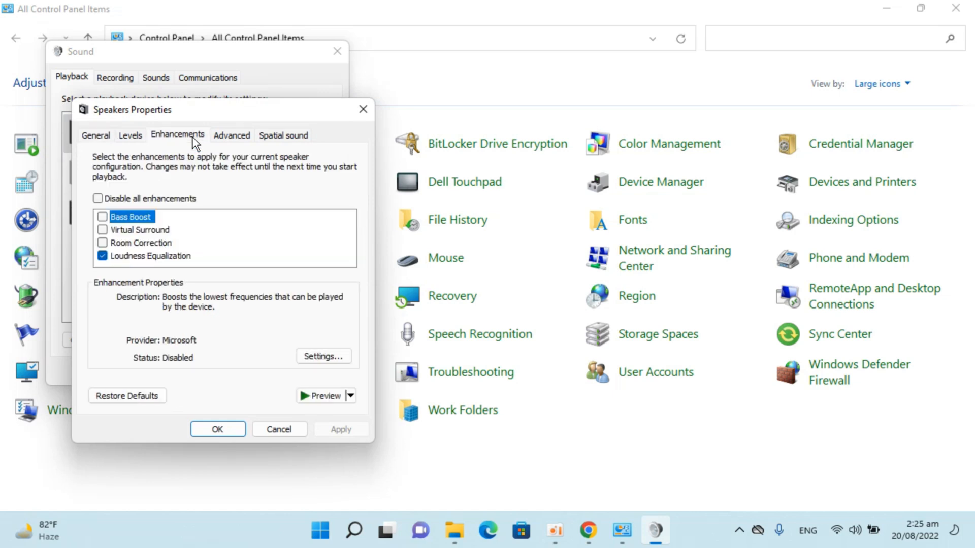
left_click(103, 256)
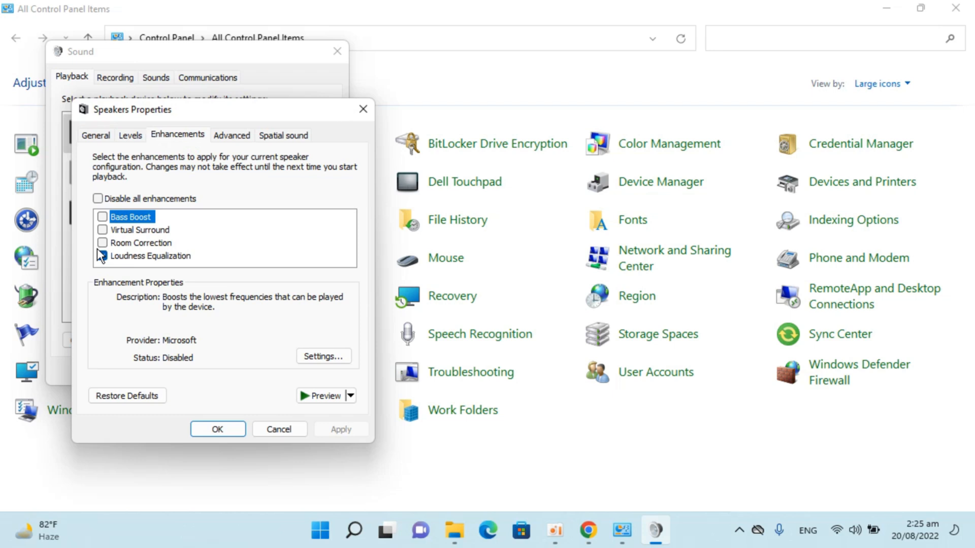
left_click(103, 255)
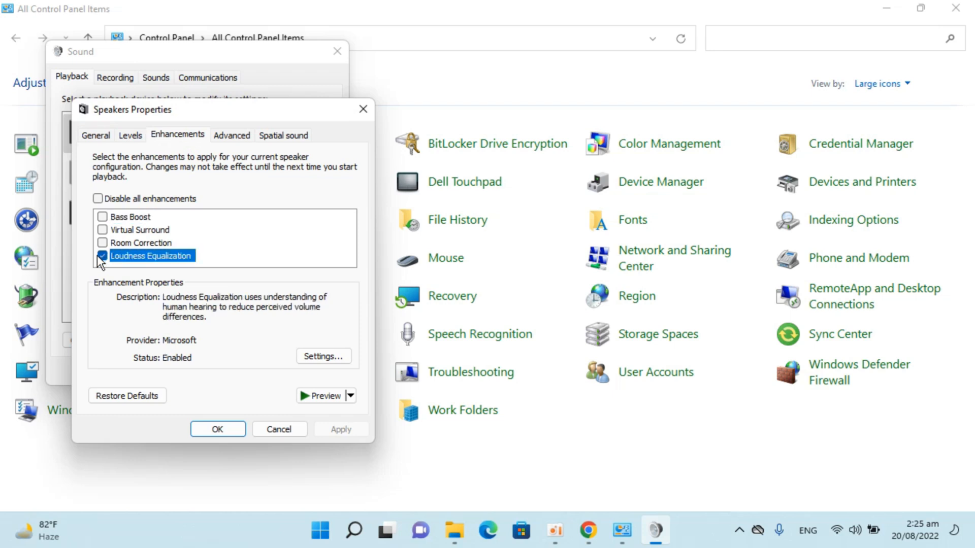
left_click(102, 256)
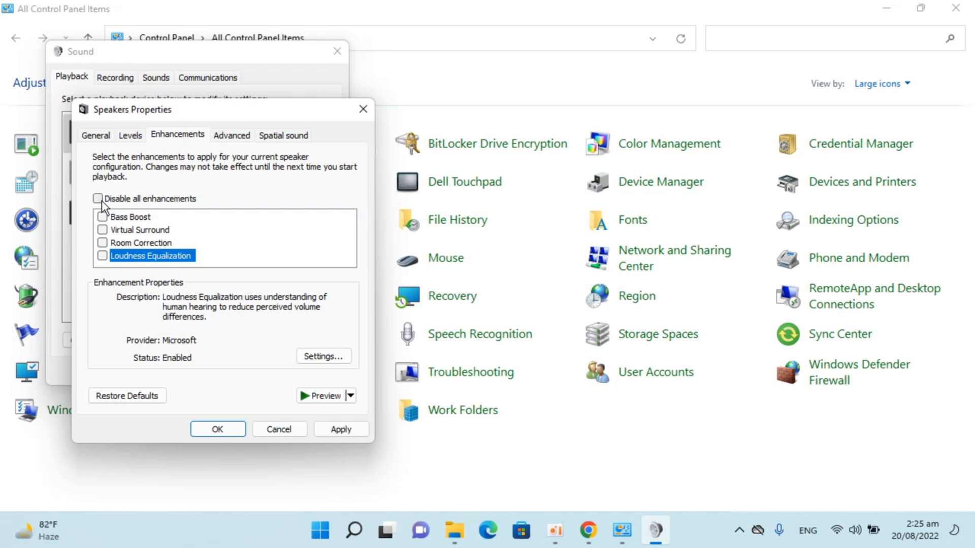
mouse_move(147, 204)
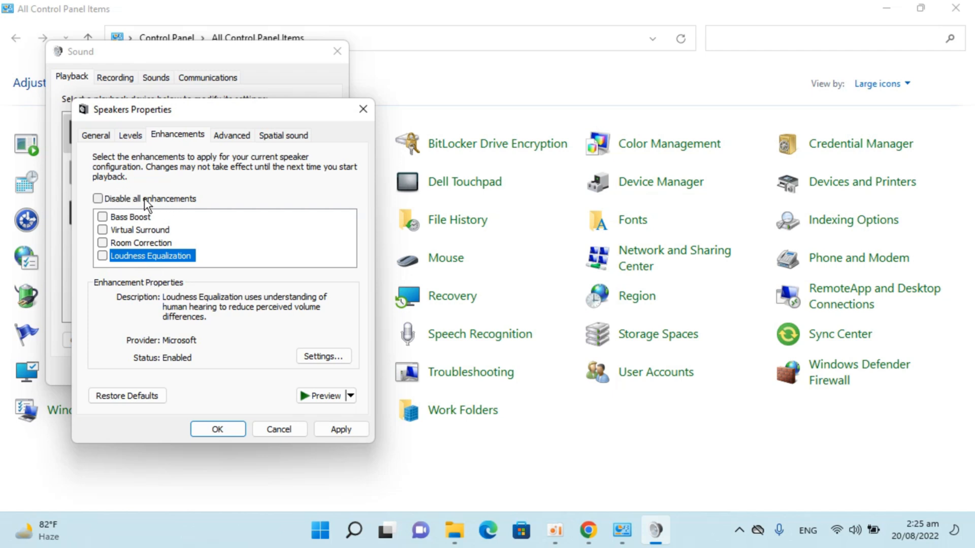
left_click(98, 199)
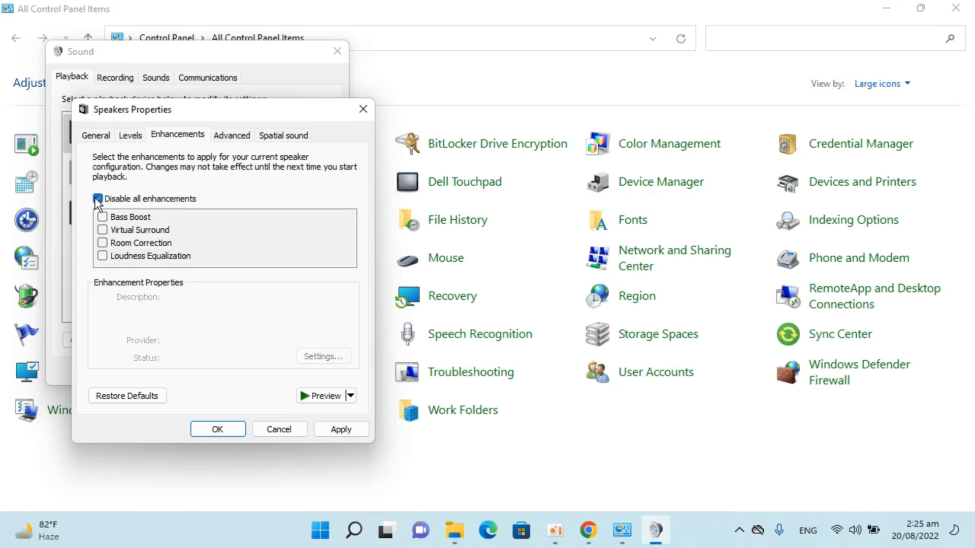
left_click(98, 199)
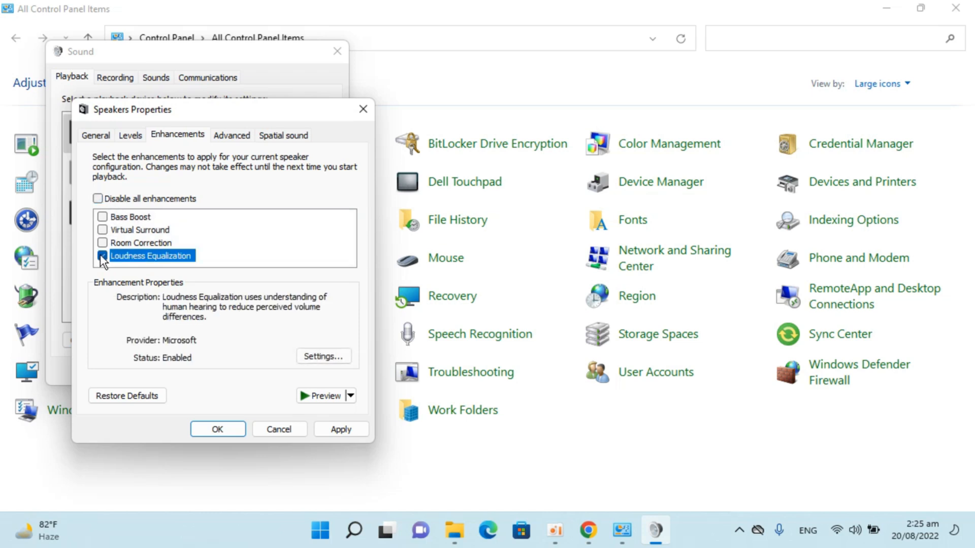
- Tick Loudness Equalization again and close Speakers Properties
left_click(102, 255)
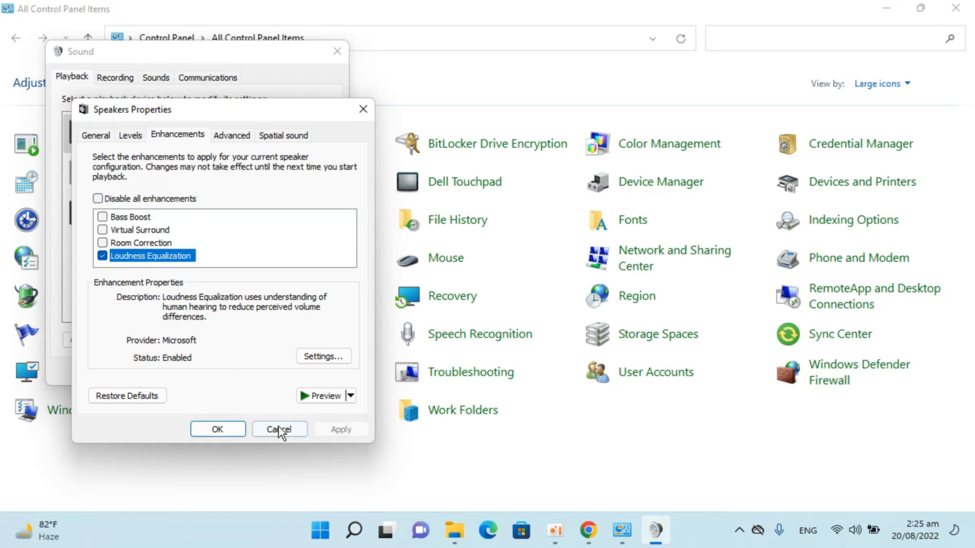
left_click(279, 429)
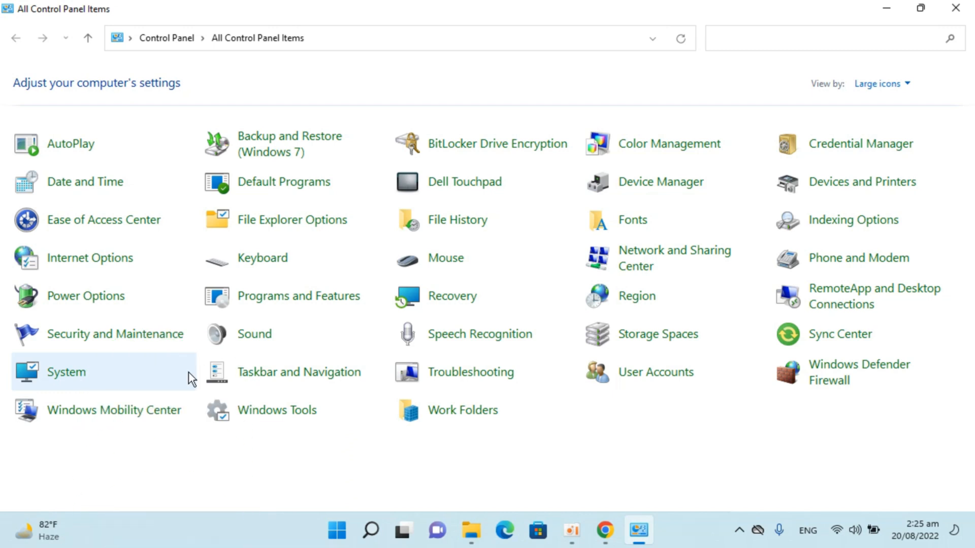
mouse_move(253, 334)
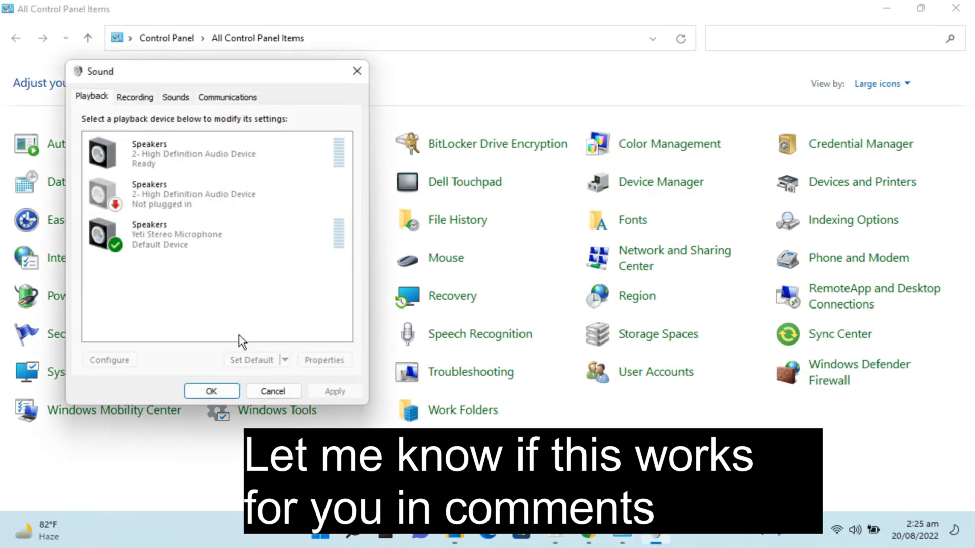
- Reopen the ready speakers' Properties and uncheck Loudness Equalization under Enhancements
right_click(149, 152)
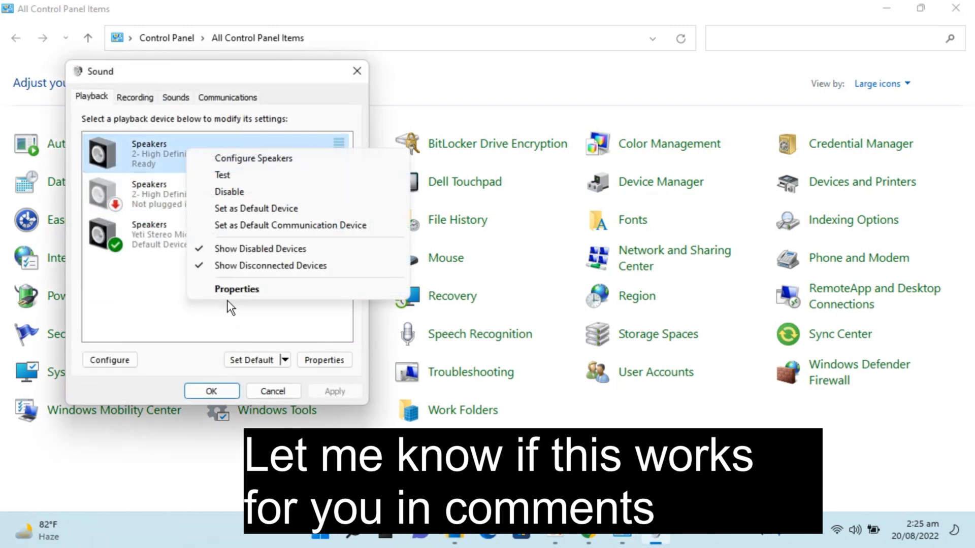
left_click(237, 288)
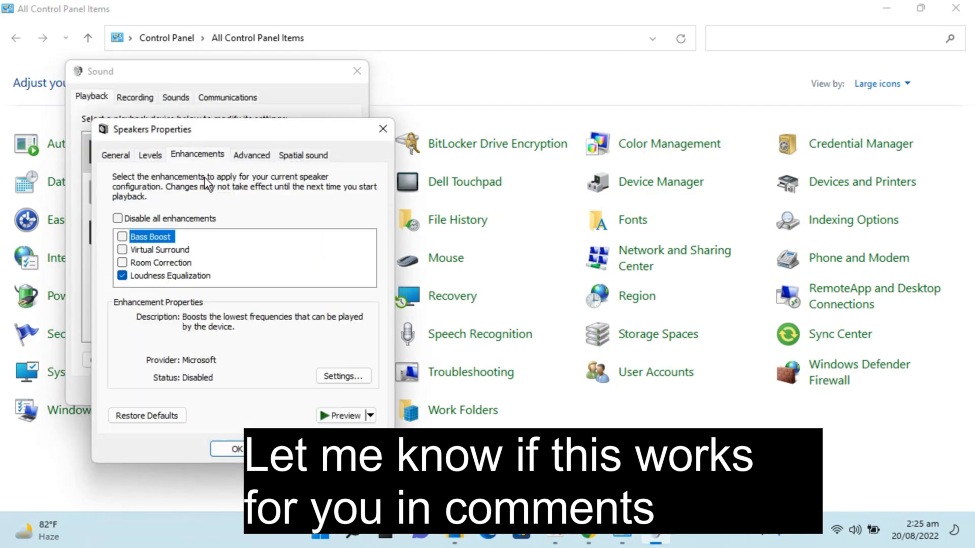
left_click(122, 275)
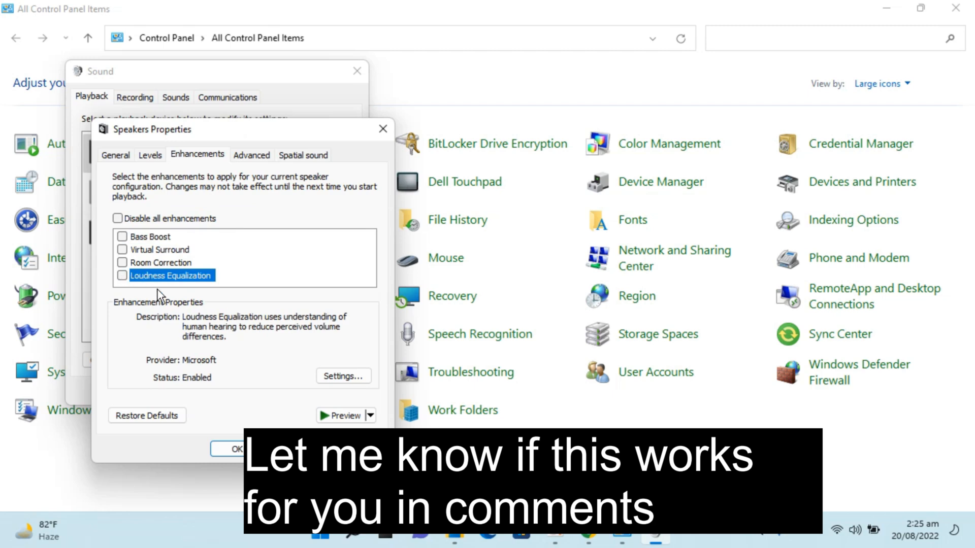